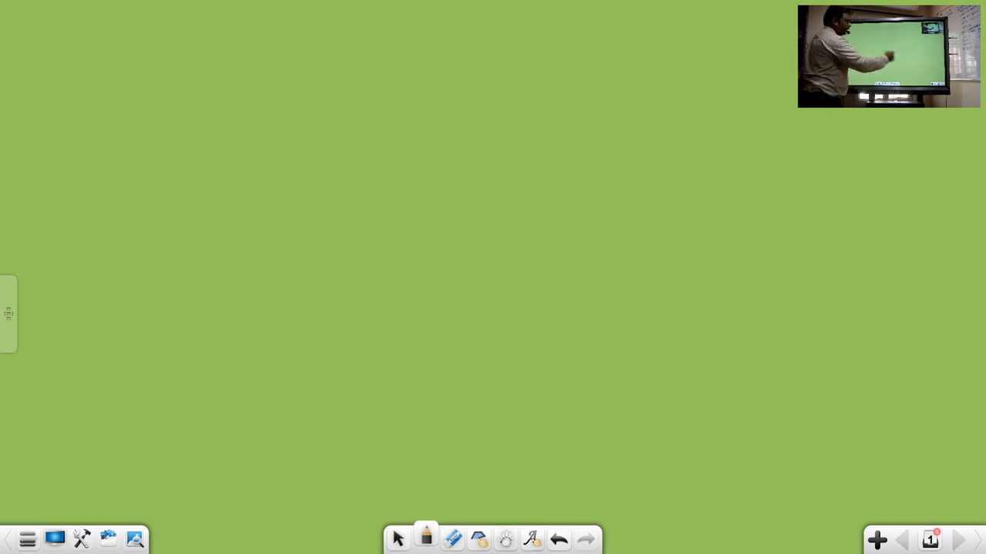
Choose a blue pen with adjusted thickness and handwrite 'Write' at the top left.
{"action": "left_click", "coordinate": [423, 539]}
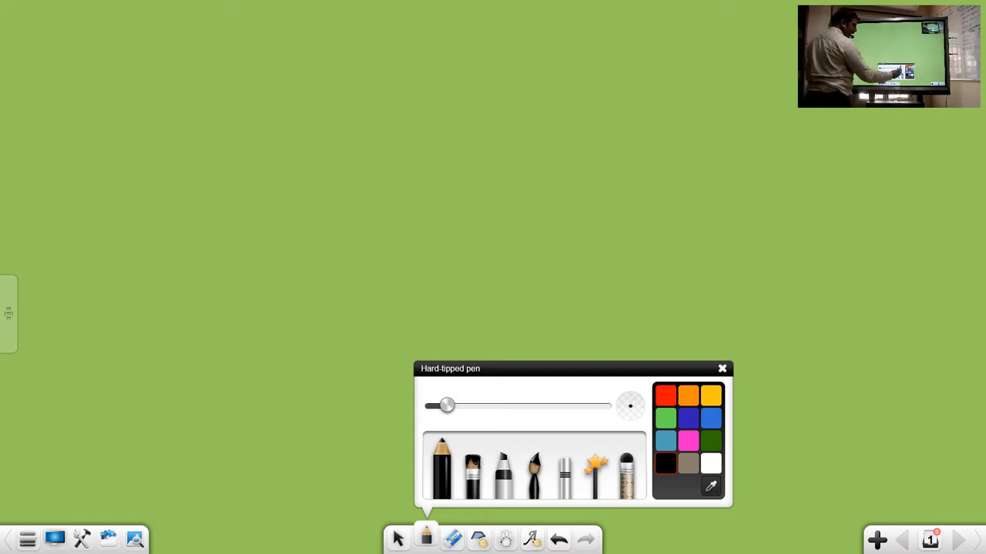
{"action": "left_click", "coordinate": [666, 419]}
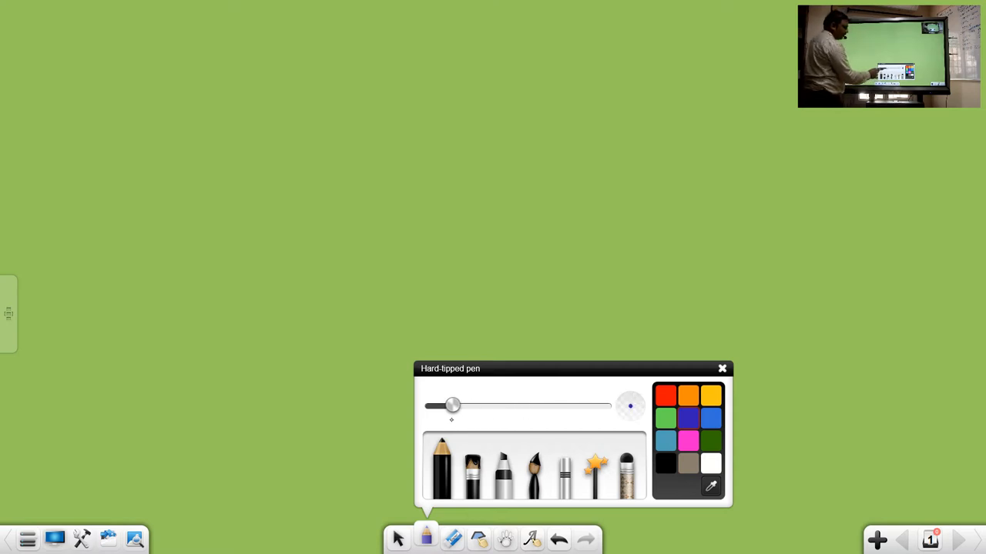
{"action": "left_click", "coordinate": [720, 368]}
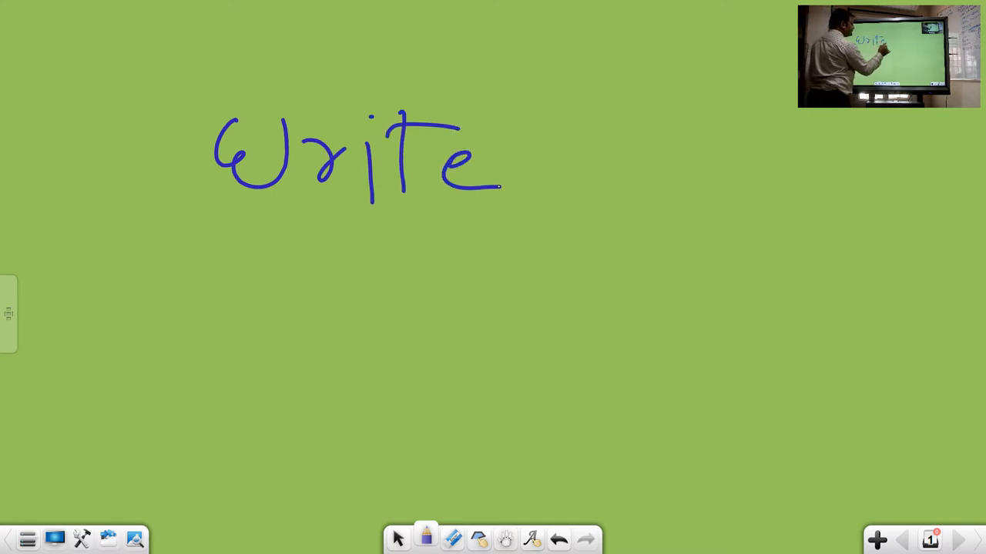
{"action": "left_click_drag", "start_coordinate": [192, 223], "coordinate": [527, 222]}
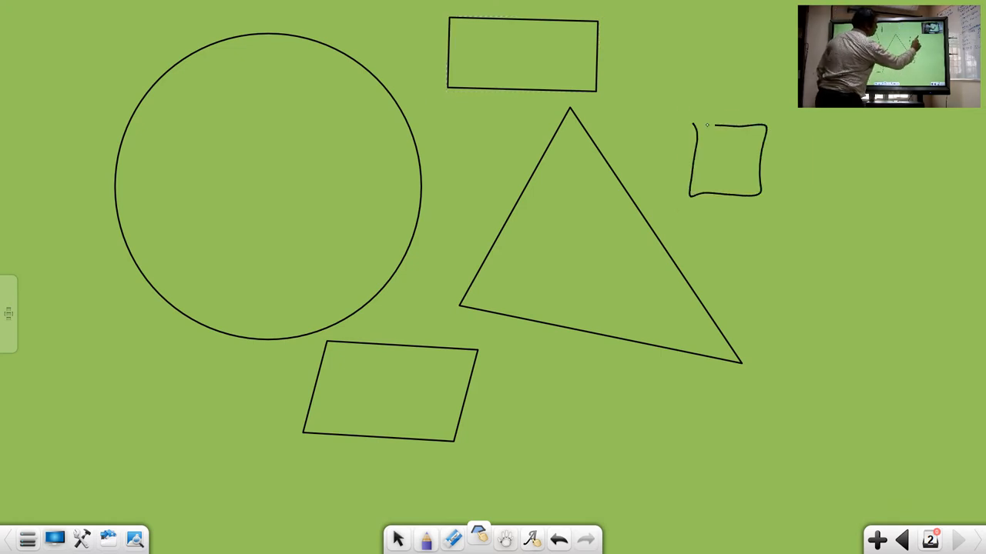
Add a new blank page after the shapes page.
{"action": "left_click", "coordinate": [730, 161]}
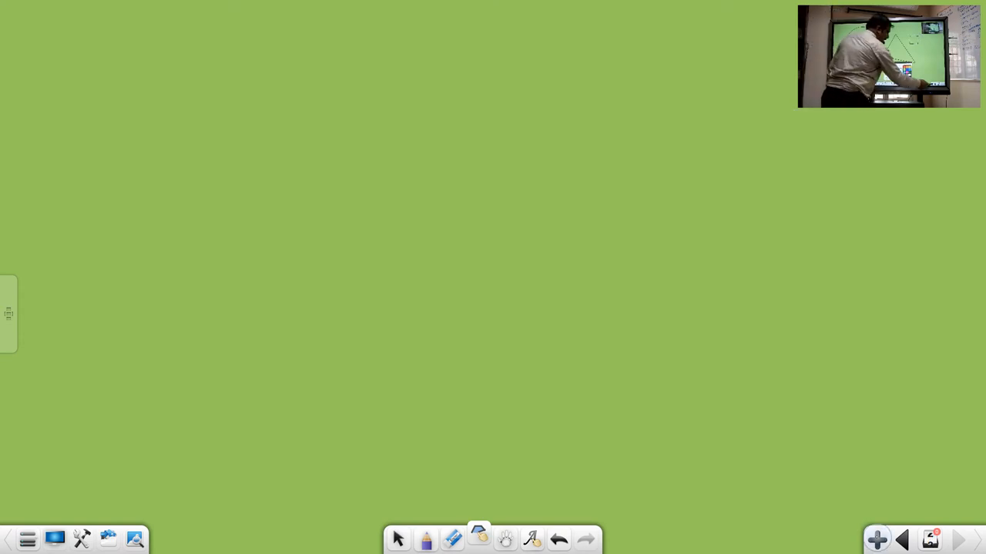
Draw a trial diagonal wavy line with the Wavy line shape, then delete it.
{"action": "left_click", "coordinate": [479, 539]}
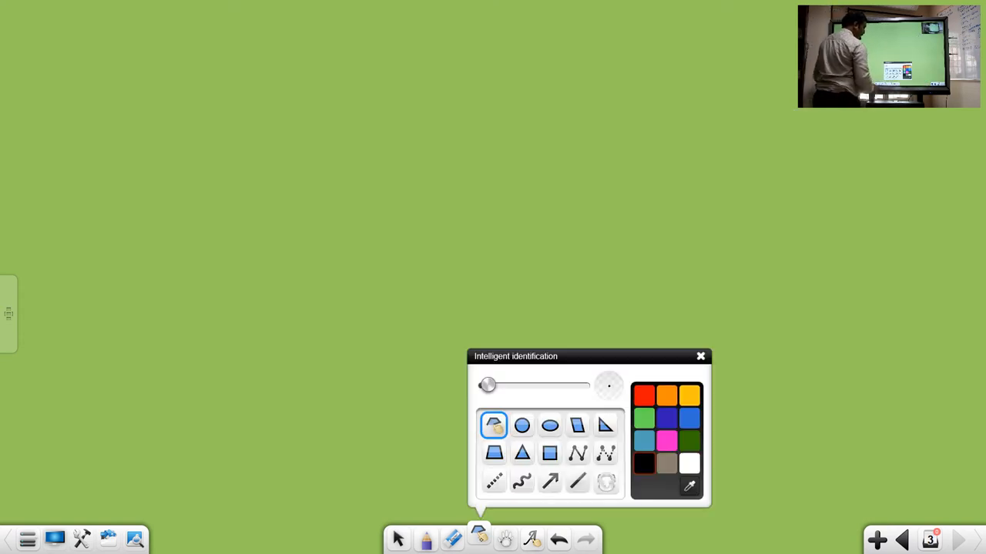
{"action": "left_click", "coordinate": [527, 477]}
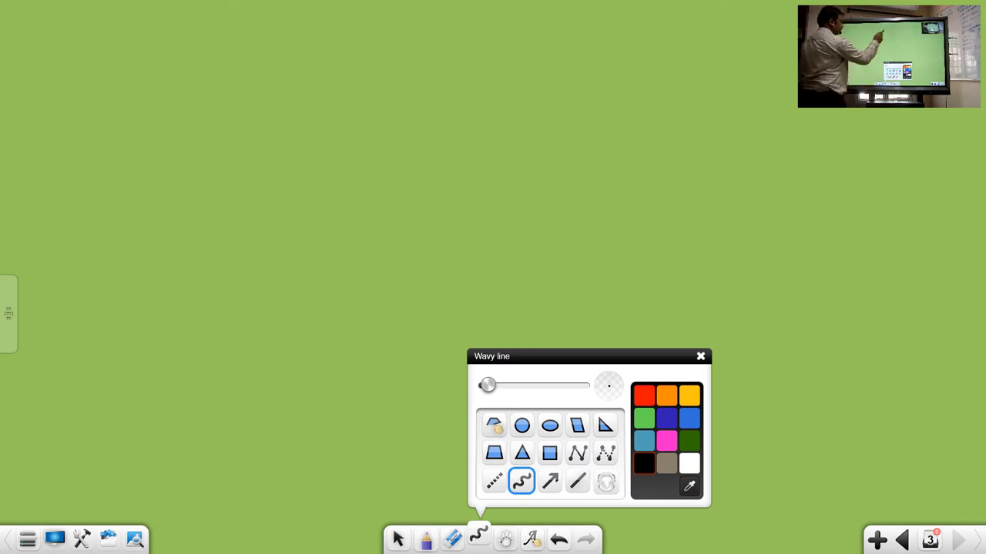
{"action": "left_click_drag", "start_coordinate": [216, 366], "coordinate": [465, 69]}
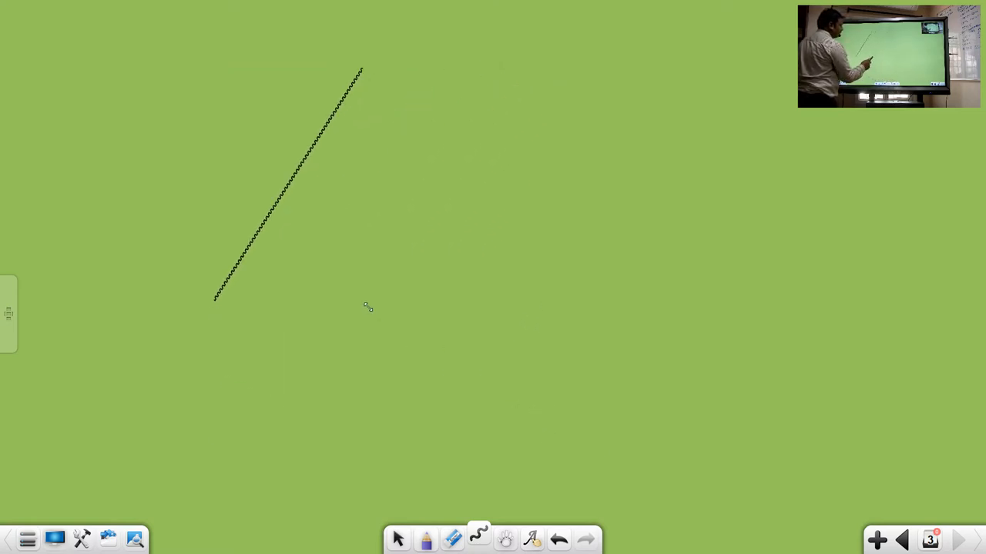
{"action": "left_click", "coordinate": [285, 193]}
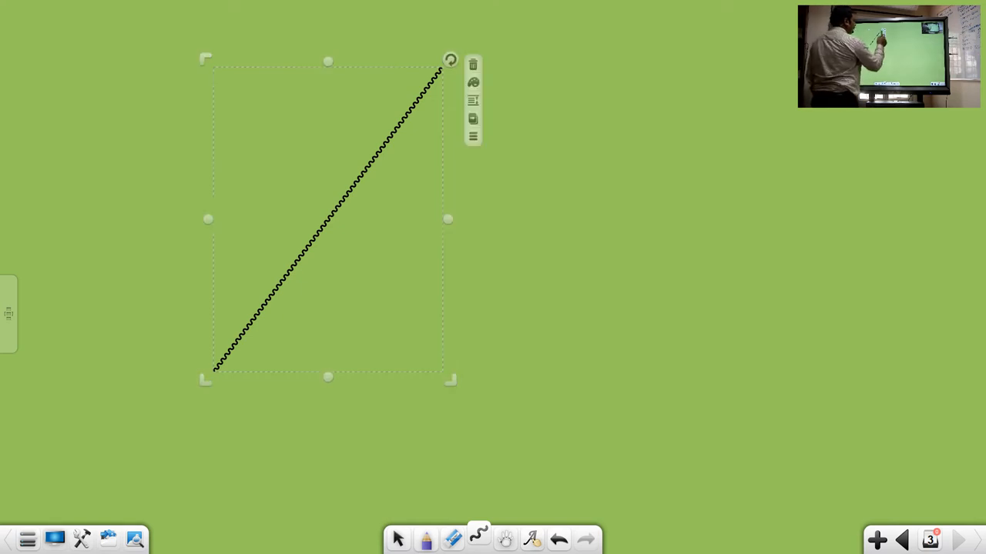
{"action": "left_click", "coordinate": [481, 65]}
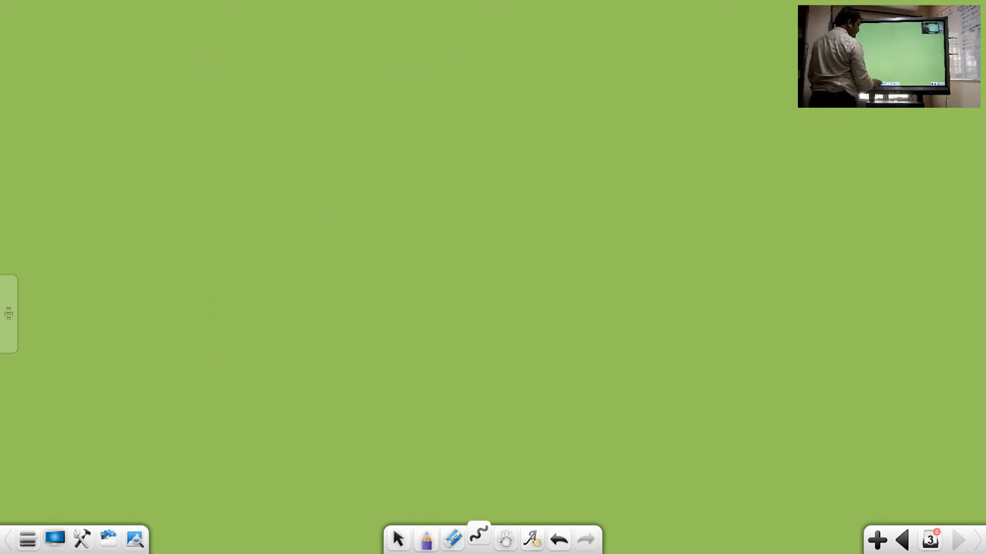
Switch the shape tool to Rectangle for the upper-middle rectangle.
{"action": "left_click", "coordinate": [477, 539]}
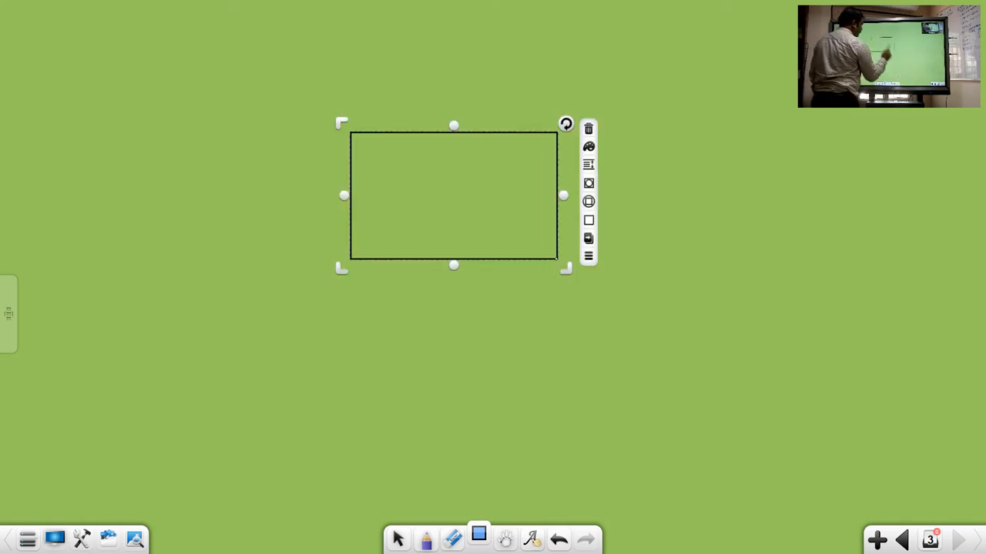
{"action": "left_click", "coordinate": [477, 539]}
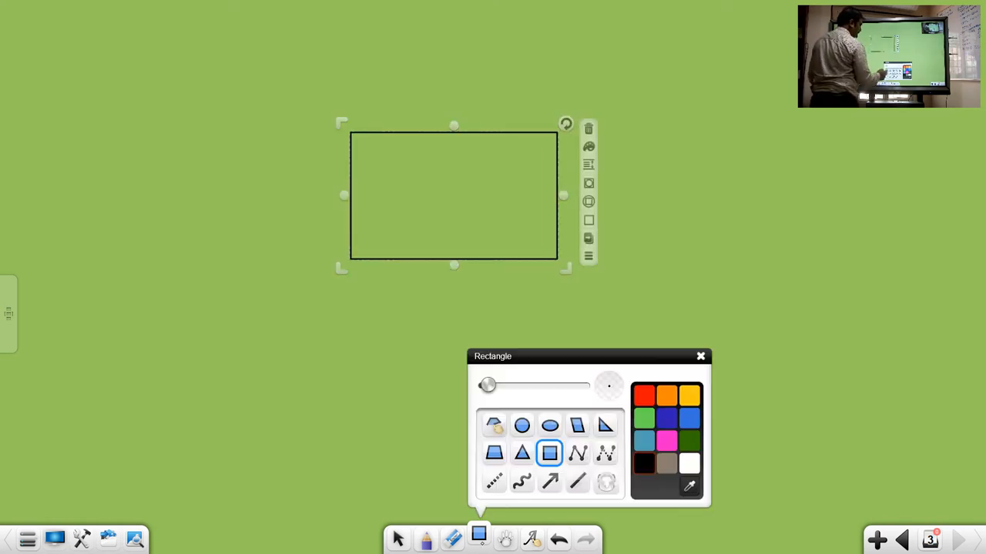
{"action": "left_click", "coordinate": [493, 425]}
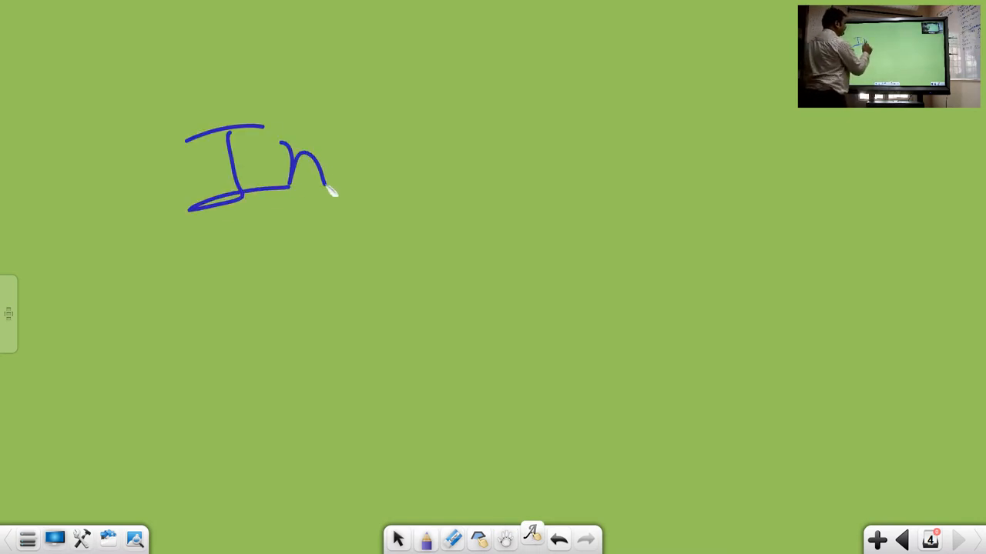
Handwrite 'India' with the recognition pen so it converts to typed blue text 'India _'.
{"action": "left_click_drag", "start_coordinate": [331, 161], "coordinate": [493, 177]}
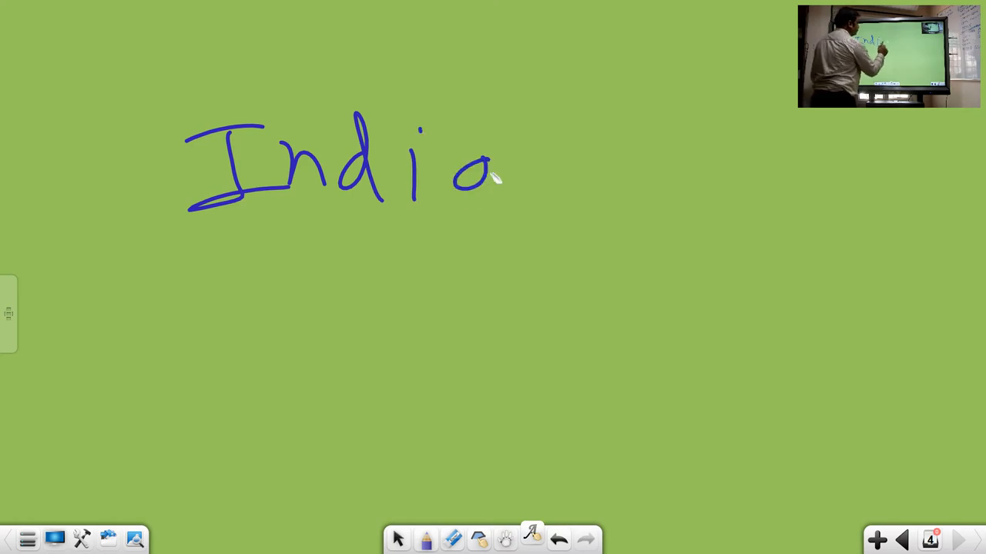
{"action": "left_click_drag", "start_coordinate": [185, 228], "coordinate": [567, 234]}
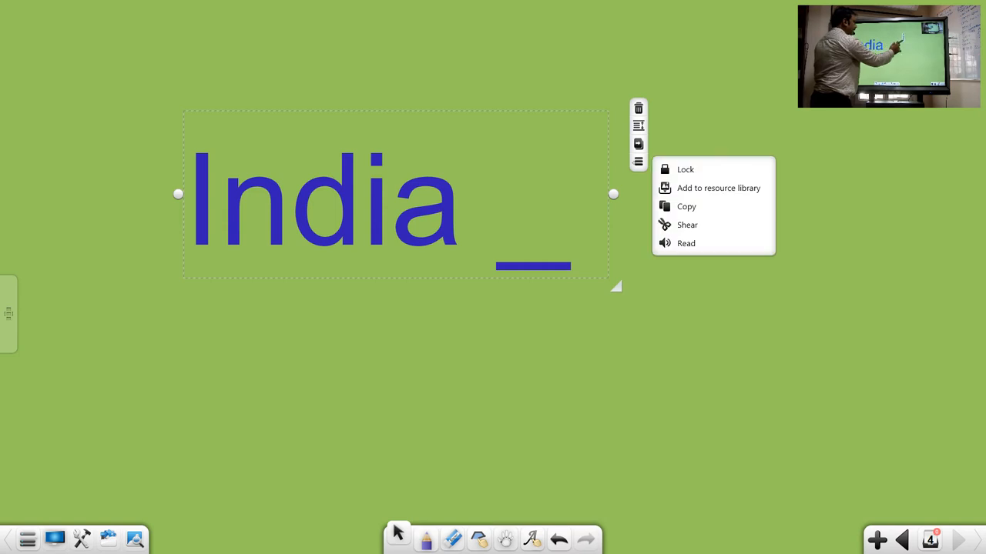
{"action": "left_click", "coordinate": [693, 247]}
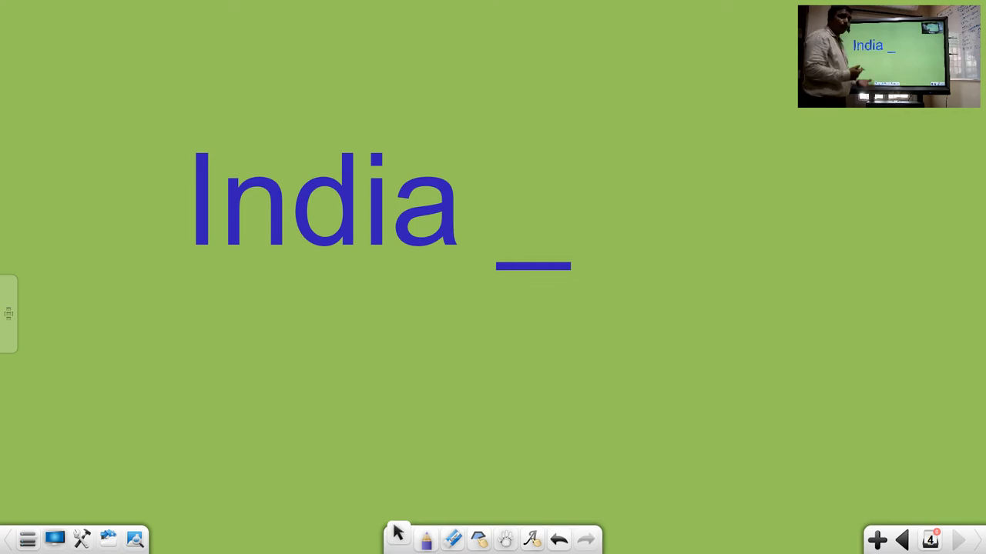
{"action": "left_click", "coordinate": [323, 207]}
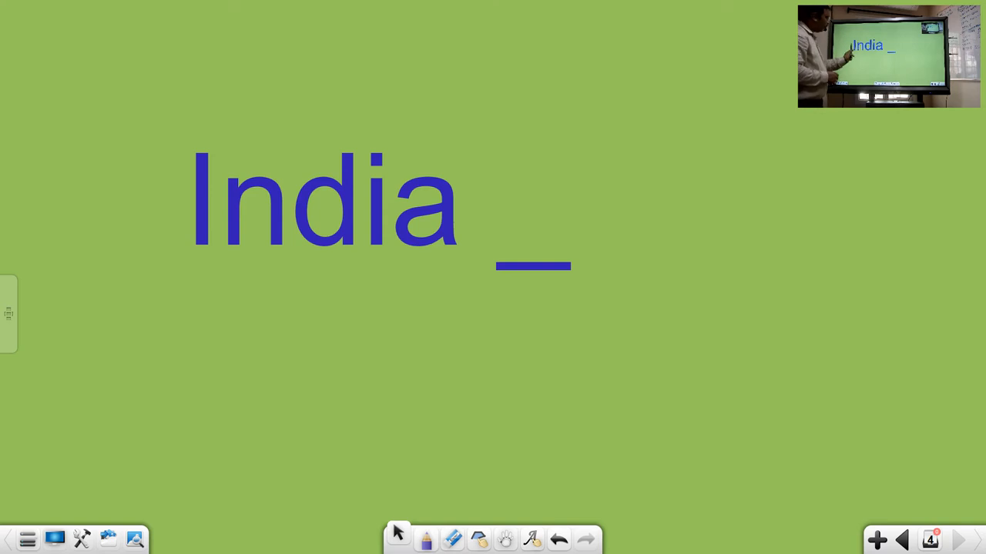
{"action": "left_click", "coordinate": [324, 208]}
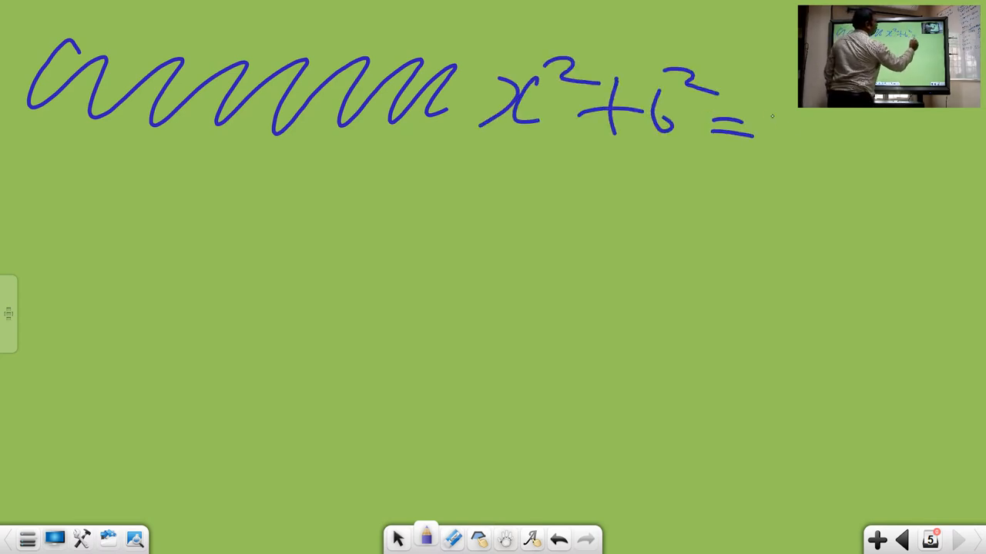
Handwrite a blue wavy scribble followed by x²+b²=.
{"action": "left_click_drag", "start_coordinate": [767, 127], "coordinate": [963, 135]}
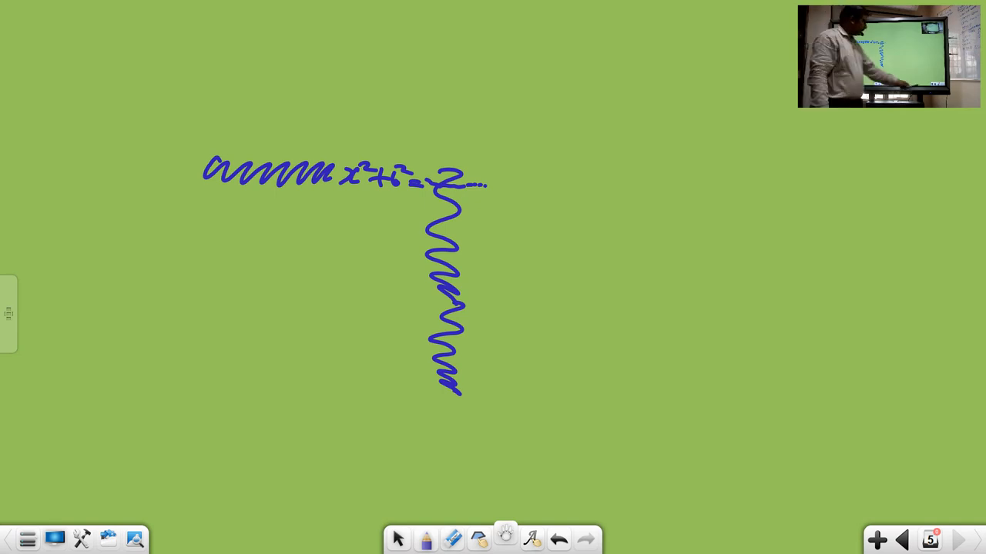
{"action": "left_click", "coordinate": [878, 540]}
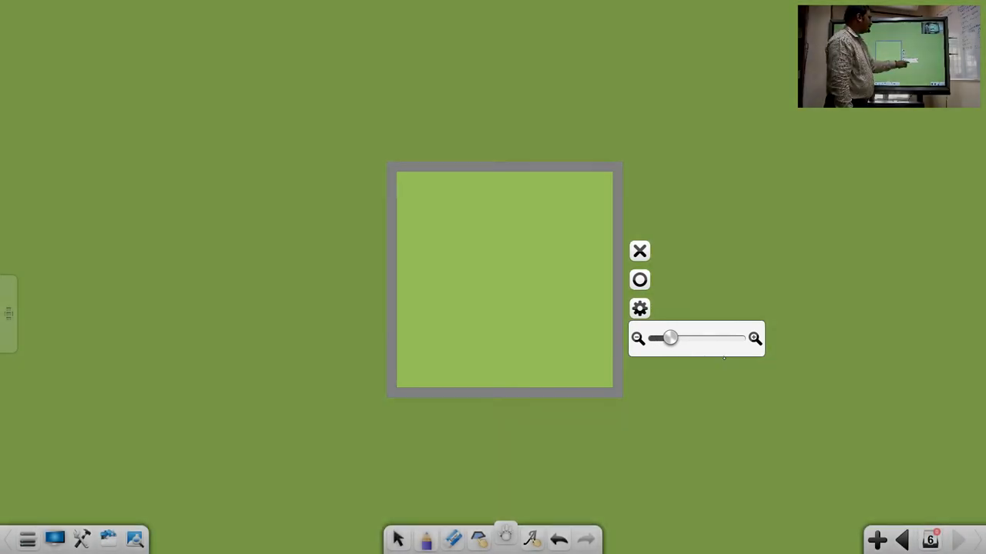
{"action": "left_click", "coordinate": [639, 249]}
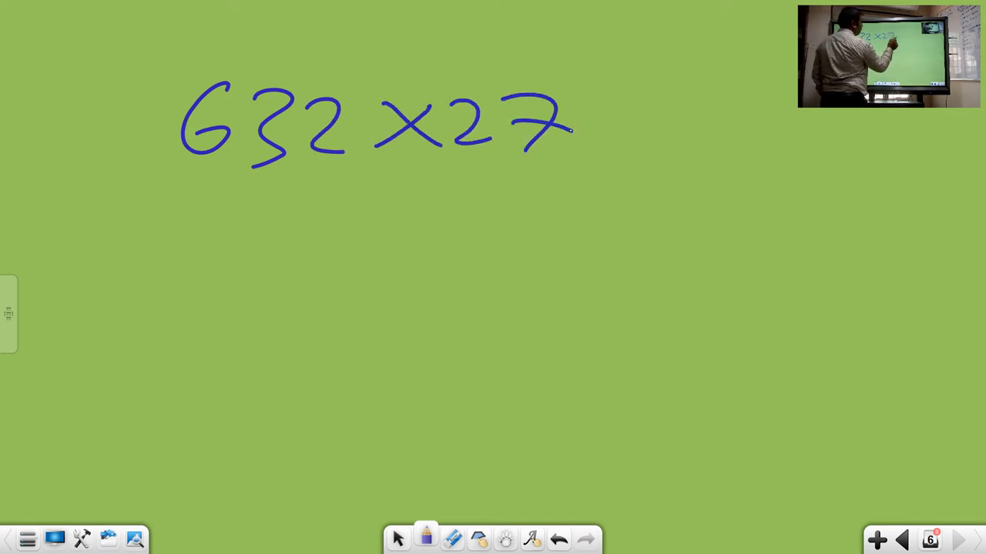
Handwrite the multiplication '632 x27' in blue at the top of the page.
{"action": "left_click_drag", "start_coordinate": [169, 200], "coordinate": [585, 338]}
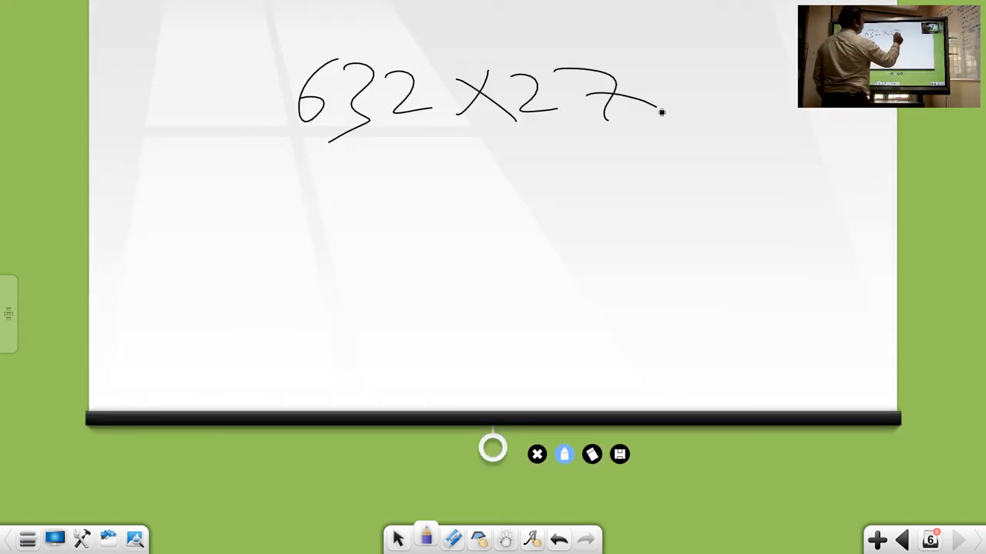
Raise the screen shade to reveal 632 x27 and the two lines beneath it.
{"action": "left_click_drag", "start_coordinate": [280, 146], "coordinate": [650, 163]}
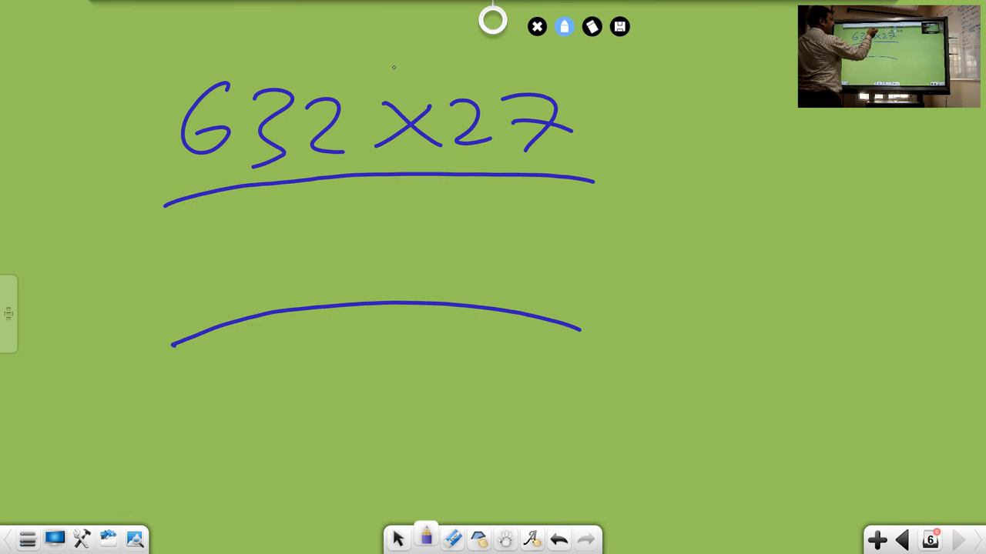
{"action": "left_click_drag", "start_coordinate": [262, 223], "coordinate": [277, 270]}
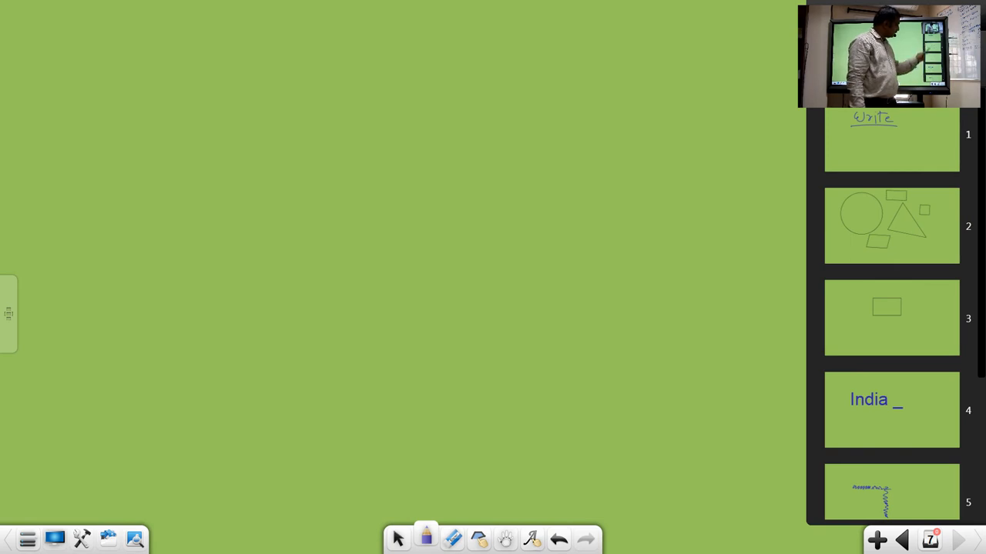
Use the main menu's Mode option to leave the whiteboard for the Windows desktop.
{"action": "left_click", "coordinate": [891, 224]}
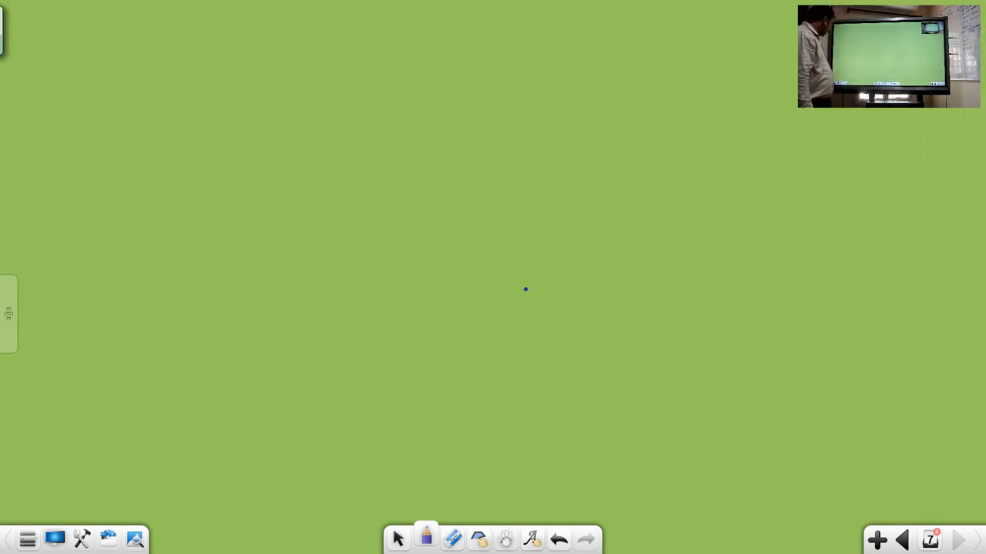
{"action": "left_click", "coordinate": [27, 536]}
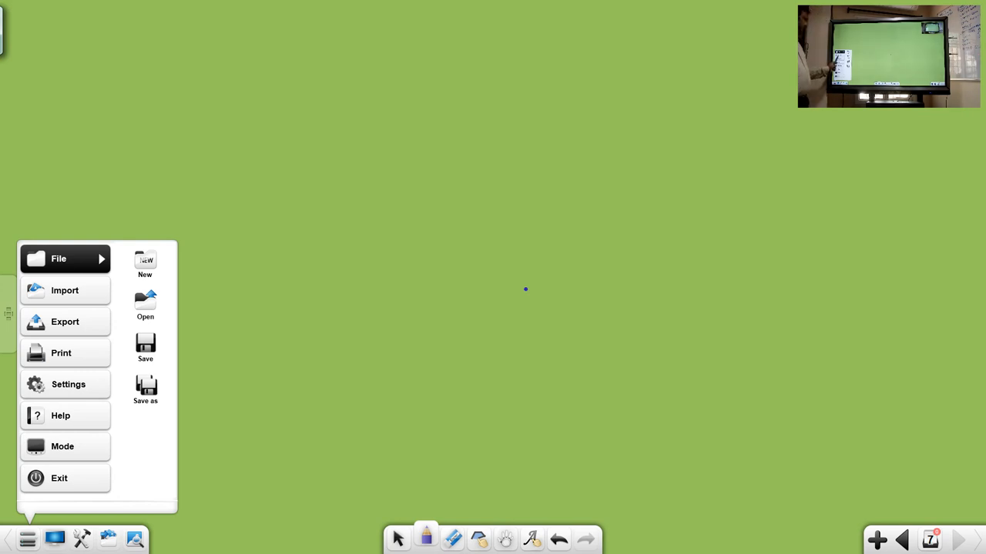
{"action": "left_click", "coordinate": [65, 322]}
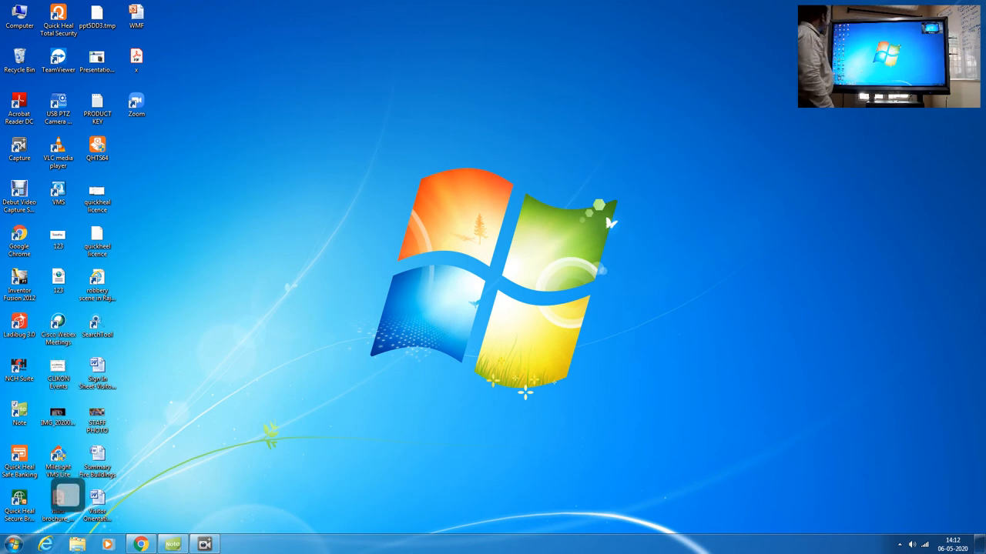
Browse from Computer into Local Disk (E:) and its 4K videos folder.
{"action": "double_click", "coordinate": [9, 14]}
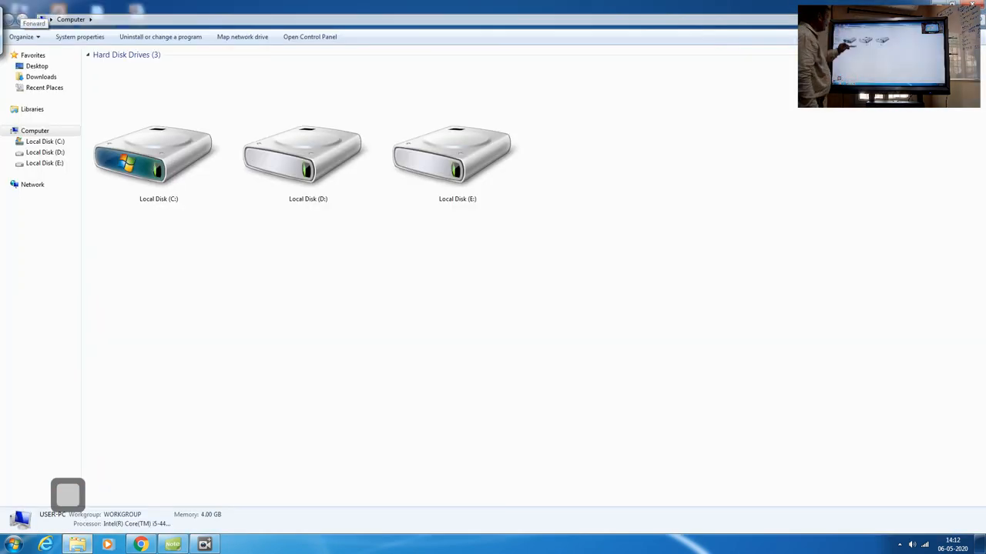
{"action": "left_click", "coordinate": [457, 151]}
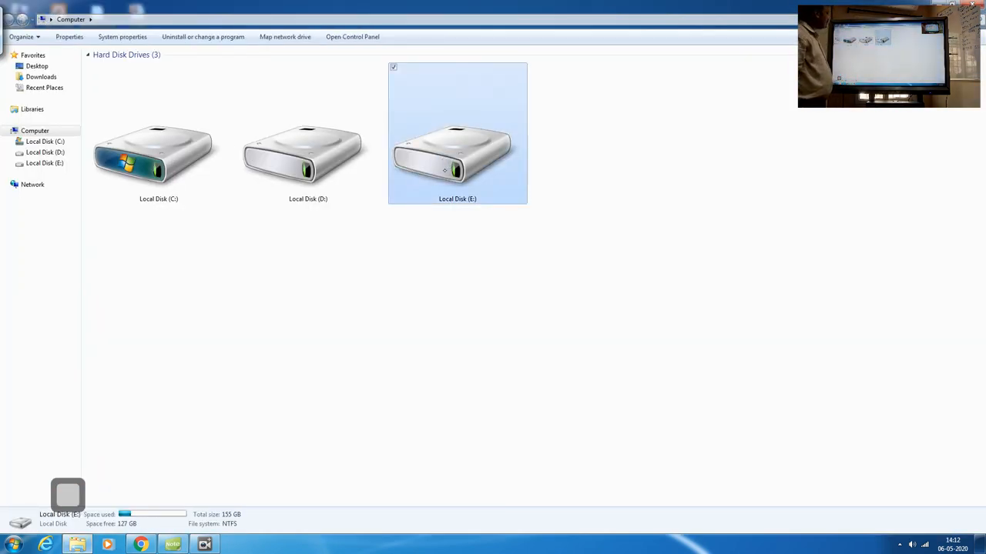
{"action": "double_click", "coordinate": [456, 146]}
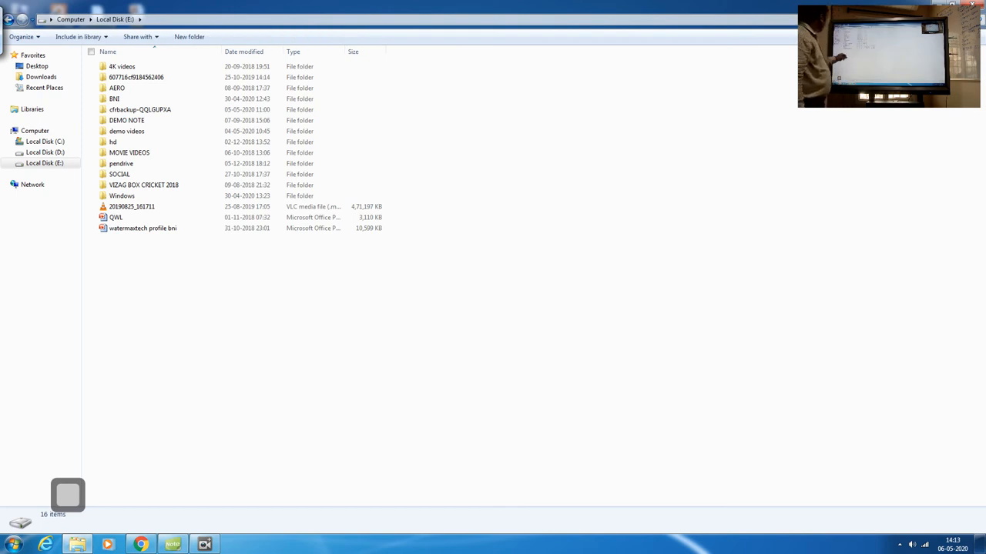
{"action": "double_click", "coordinate": [111, 62]}
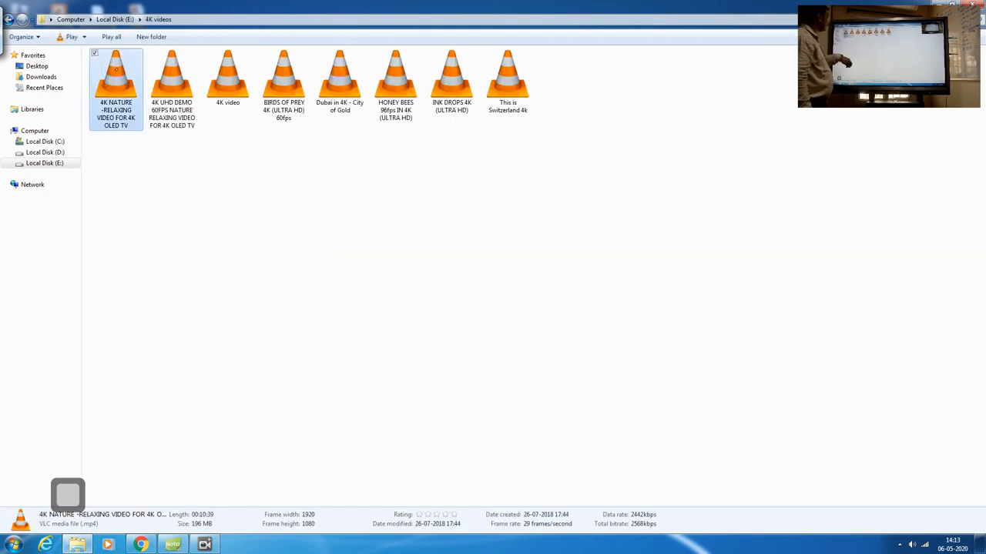
Play the BIRDS OF PREY 4K (ULTRA HD) 60fps video in VLC.
{"action": "left_click", "coordinate": [285, 77]}
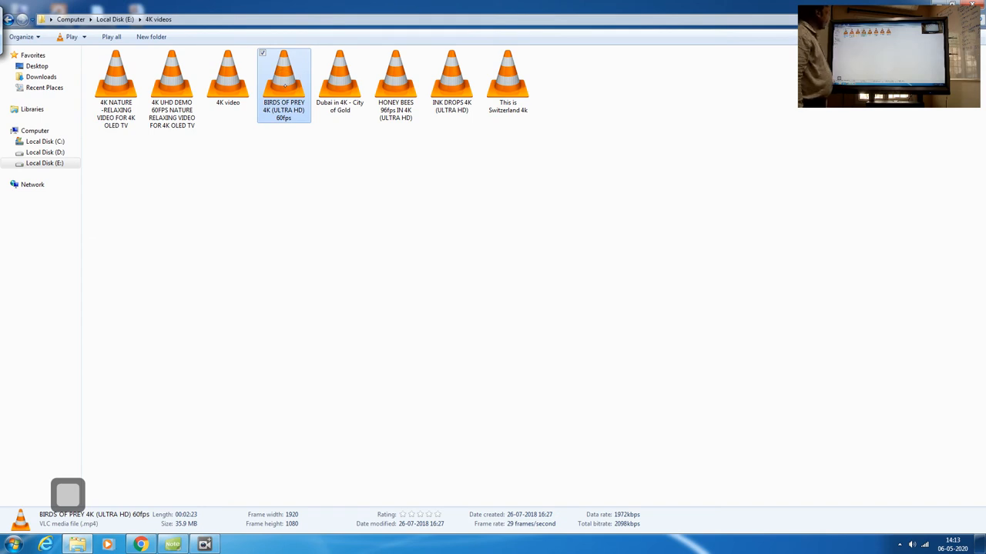
{"action": "double_click", "coordinate": [284, 77]}
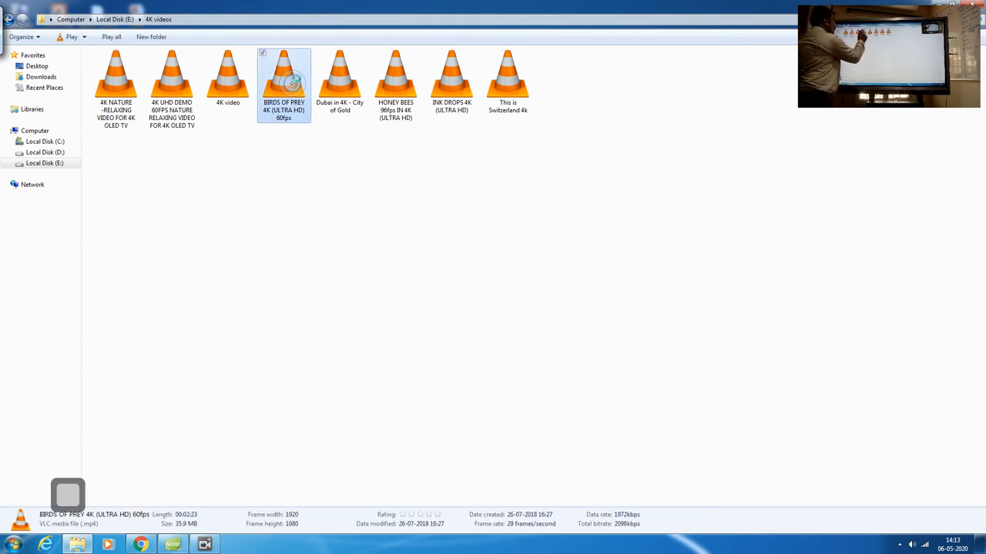
{"action": "double_click", "coordinate": [284, 77]}
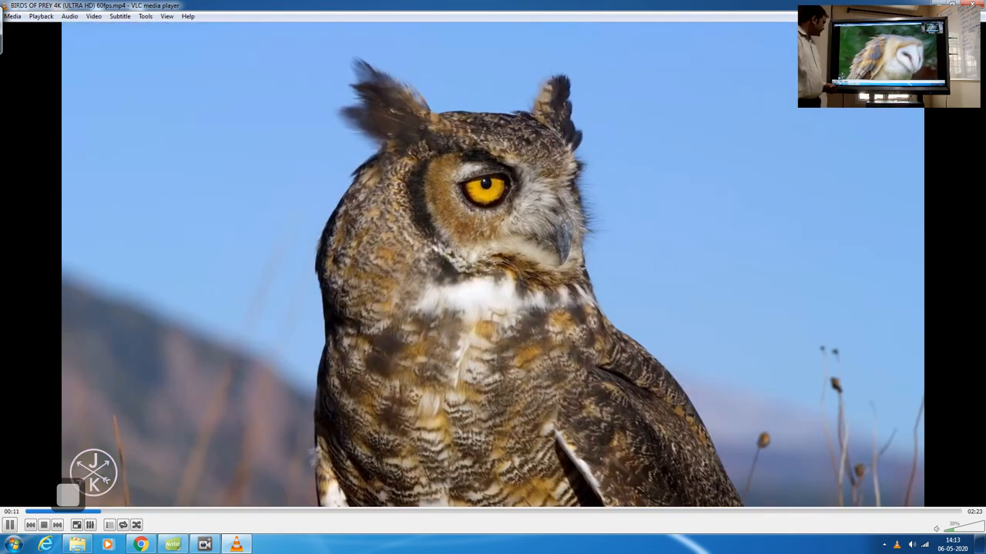
Pause the video on the owl and pick yellow ink from the annotation toolbar.
{"action": "left_click", "coordinate": [10, 524]}
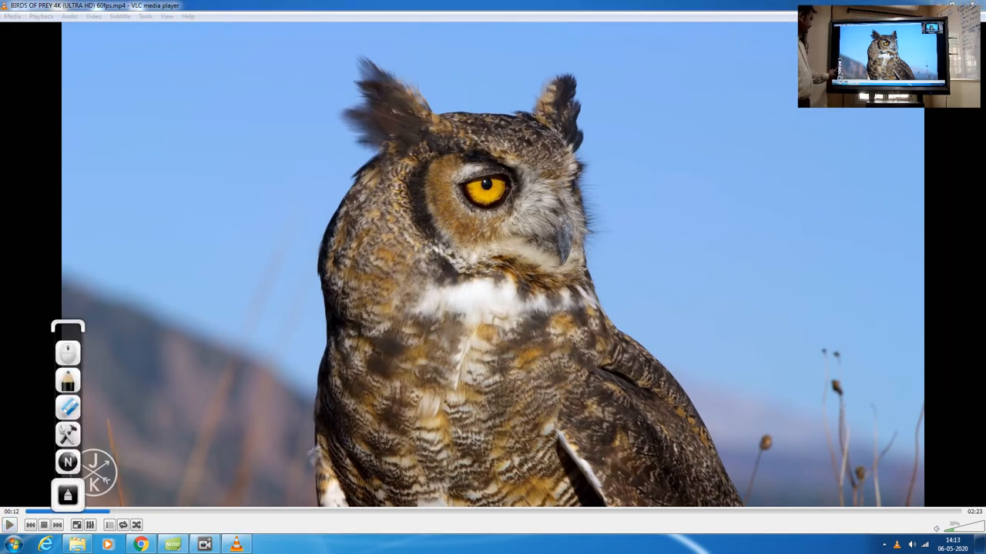
{"action": "left_click", "coordinate": [68, 377]}
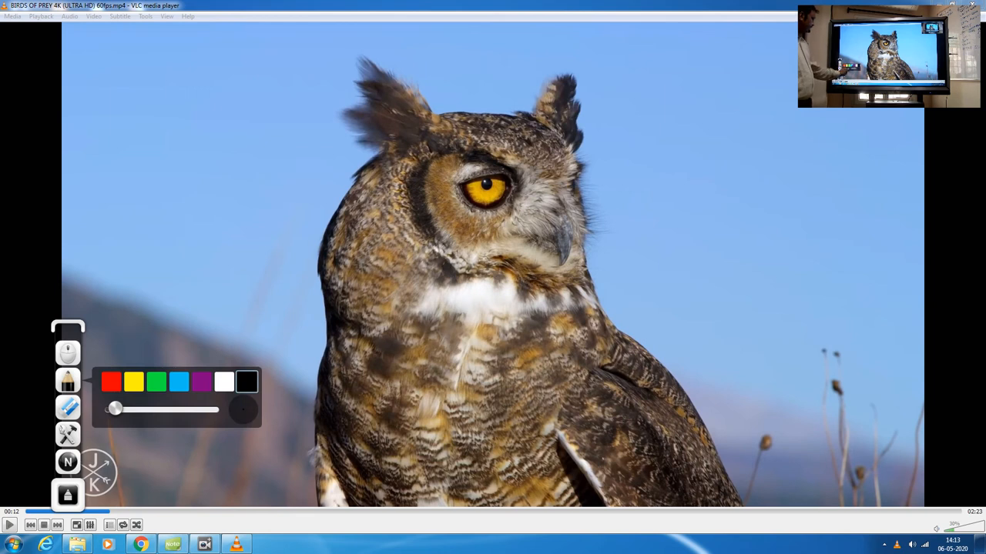
{"action": "left_click", "coordinate": [132, 382]}
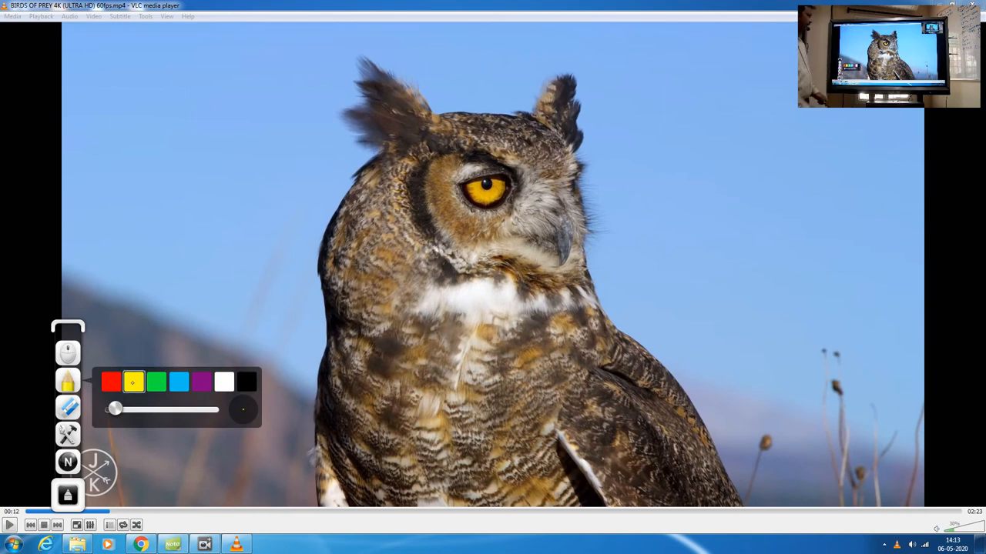
Circle the owl's eye in yellow and add arrows with the handwritten word 'eye'.
{"action": "left_click_drag", "start_coordinate": [508, 157], "coordinate": [531, 182]}
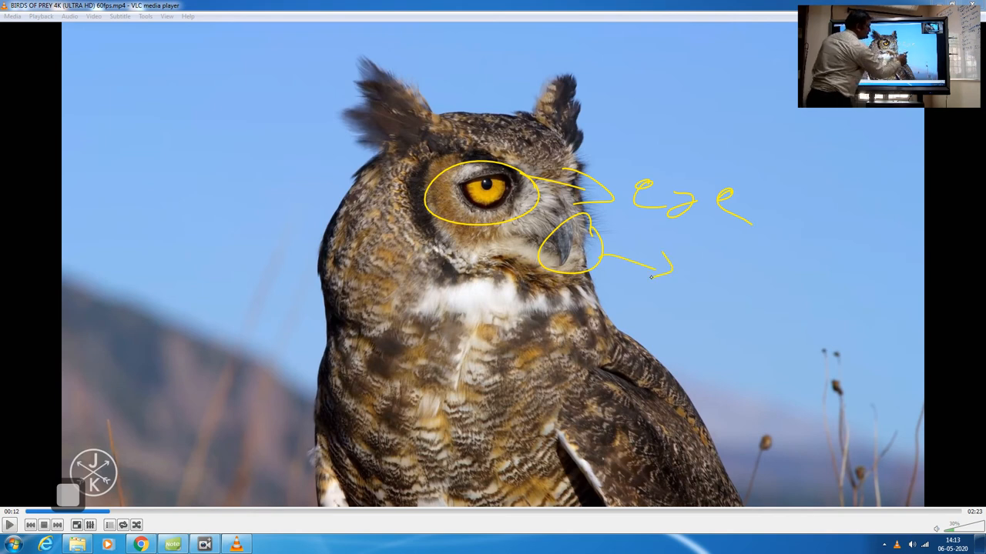
{"action": "left_click_drag", "start_coordinate": [662, 264], "coordinate": [757, 290]}
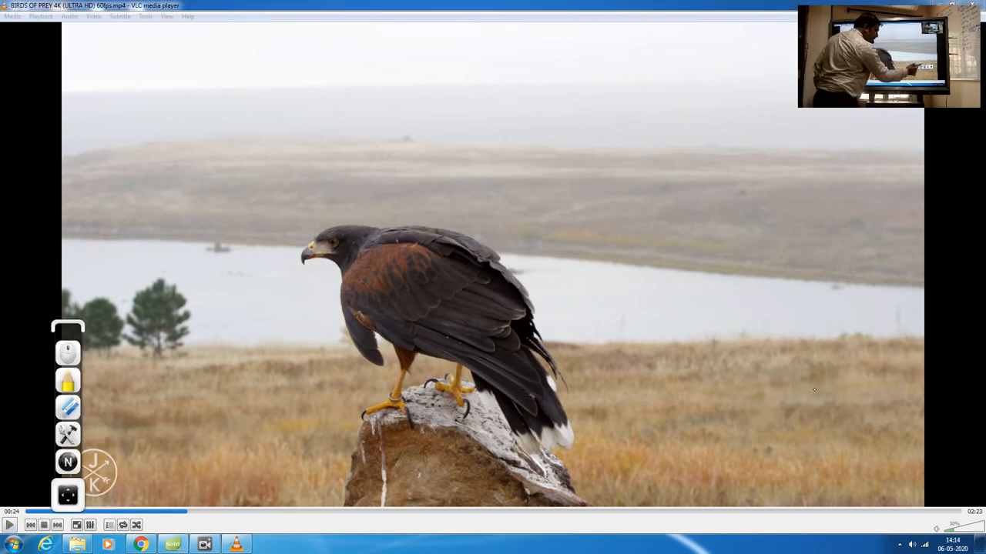
Trace a freehand outline around the perched hawk to capture it as a cut-out.
{"action": "left_click_drag", "start_coordinate": [285, 216], "coordinate": [562, 339]}
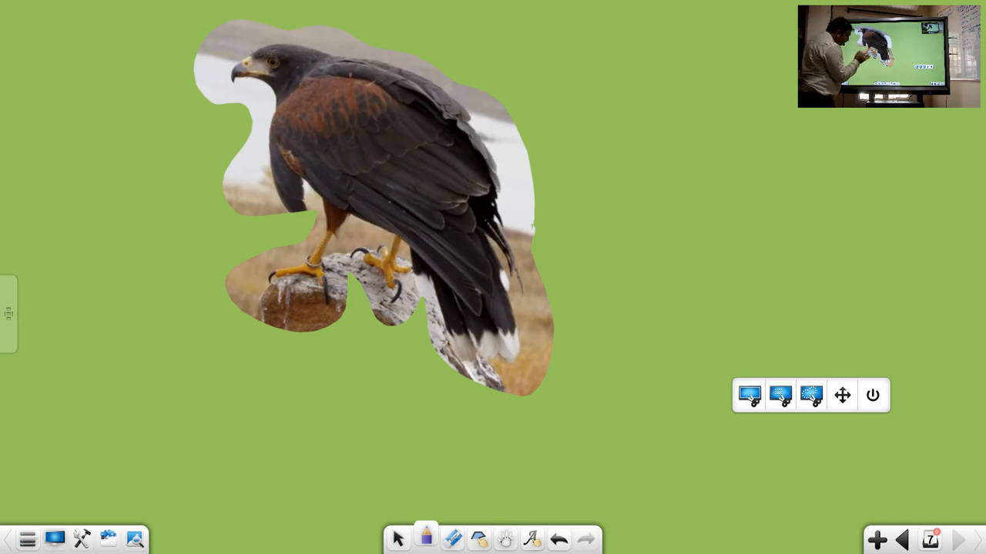
Draw an ellipse around the hawk's feet on the rock and select it.
{"action": "left_click_drag", "start_coordinate": [289, 280], "coordinate": [346, 261]}
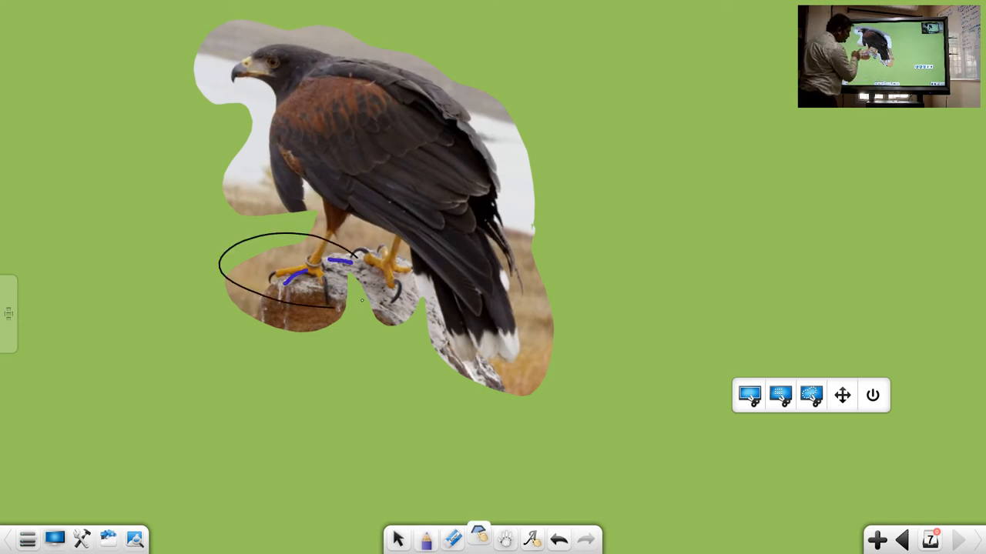
{"action": "left_click", "coordinate": [293, 277]}
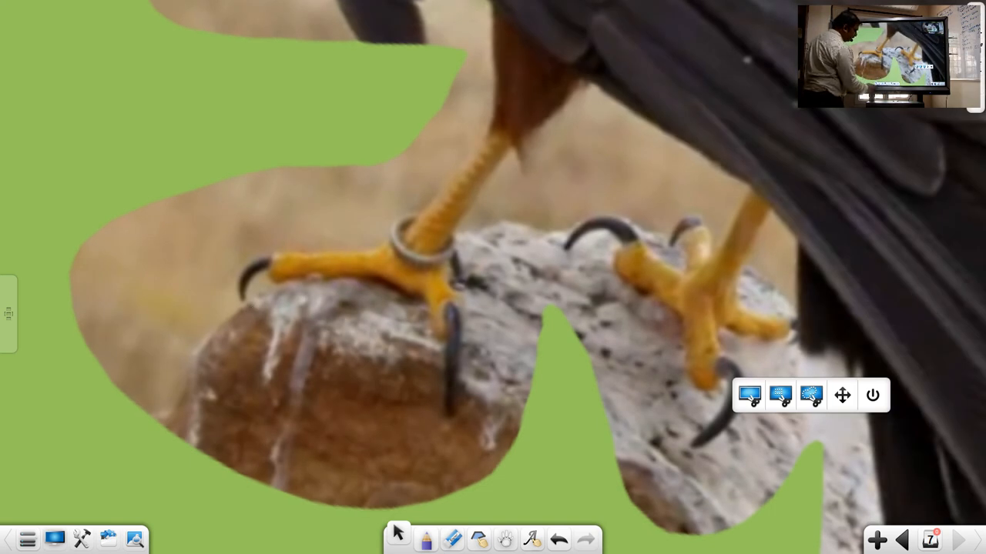
Mark the band on the hawk's leg with a blue arc over the magnified talons.
{"action": "left_click_drag", "start_coordinate": [370, 200], "coordinate": [470, 234]}
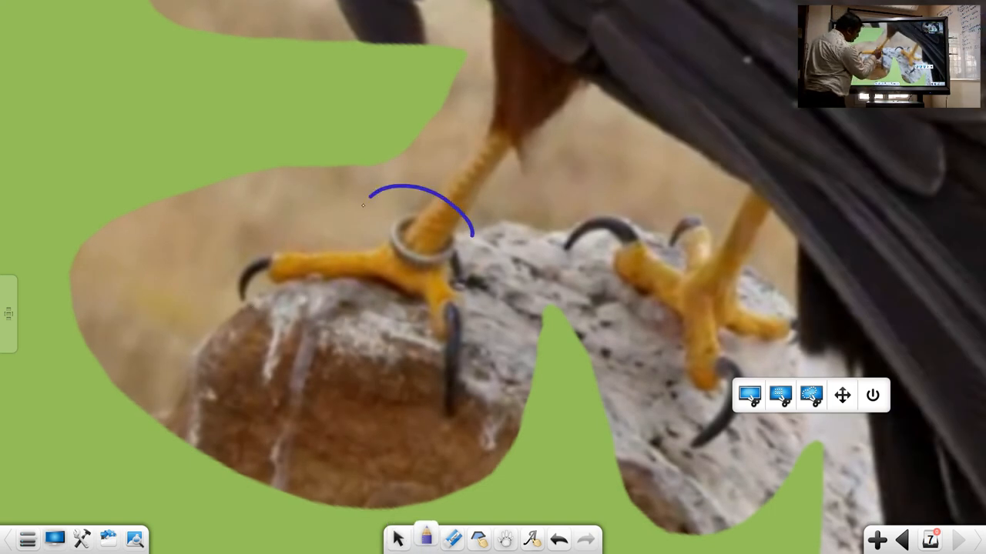
{"action": "left_click_drag", "start_coordinate": [370, 192], "coordinate": [531, 289]}
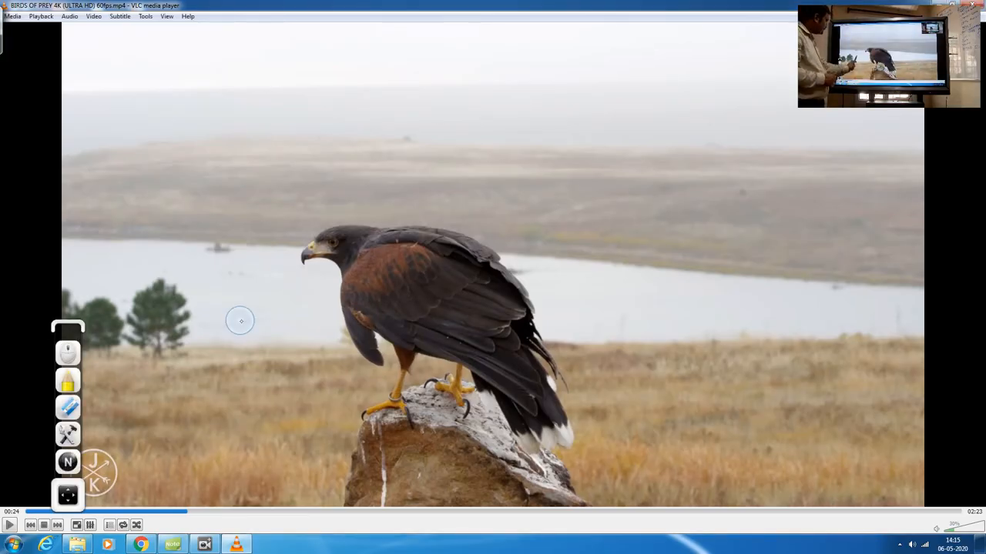
Close the hawk video so the Windows desktop shows again.
{"action": "left_click", "coordinate": [9, 523]}
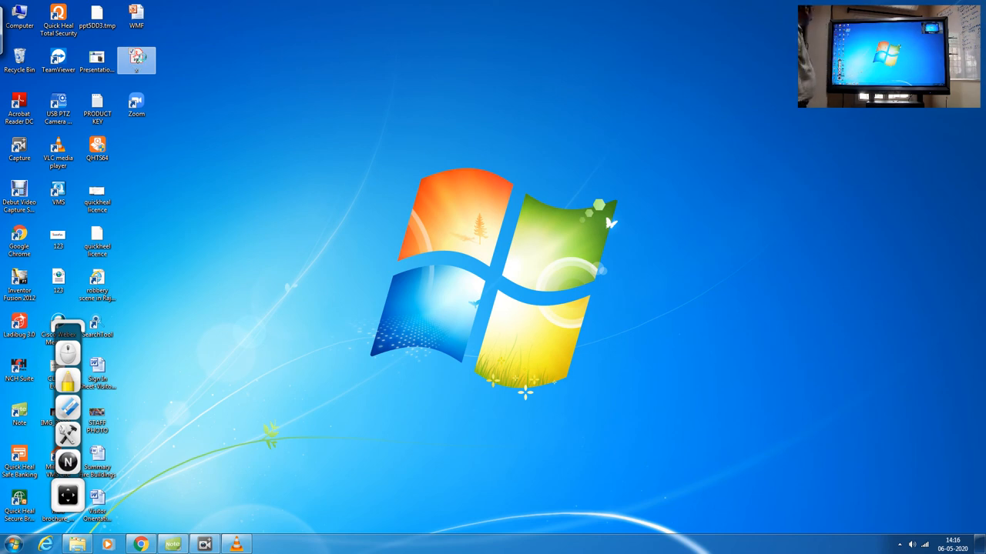
Open x.pdf from the desktop and lift the curtain mask to reveal the circled red equation.
{"action": "double_click", "coordinate": [137, 55]}
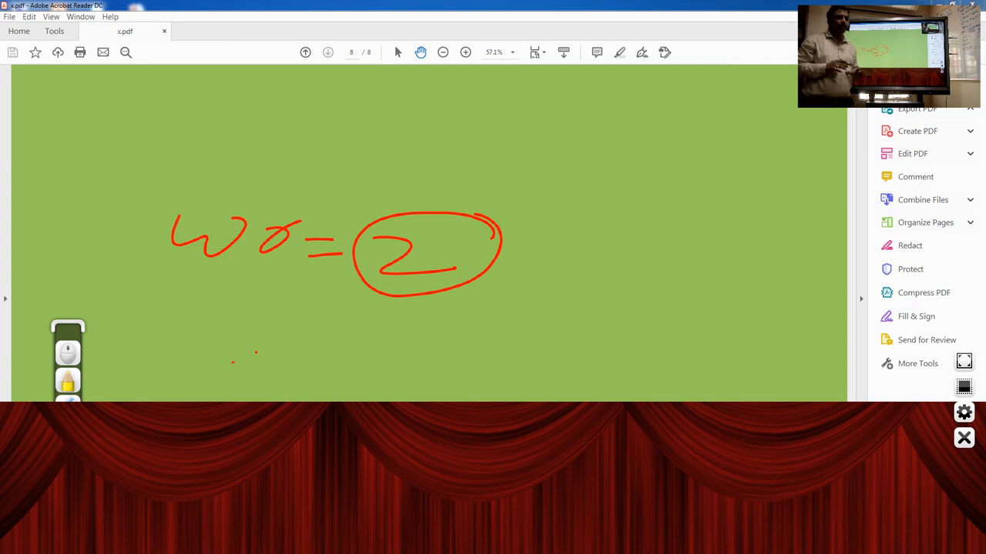
{"action": "left_click", "coordinate": [914, 108]}
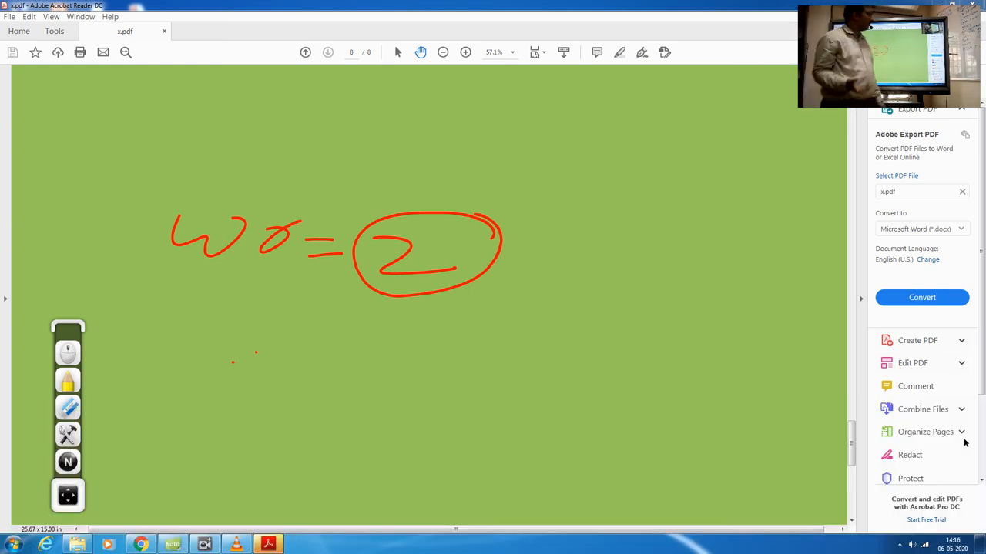
{"action": "mouse_move", "coordinate": [924, 431]}
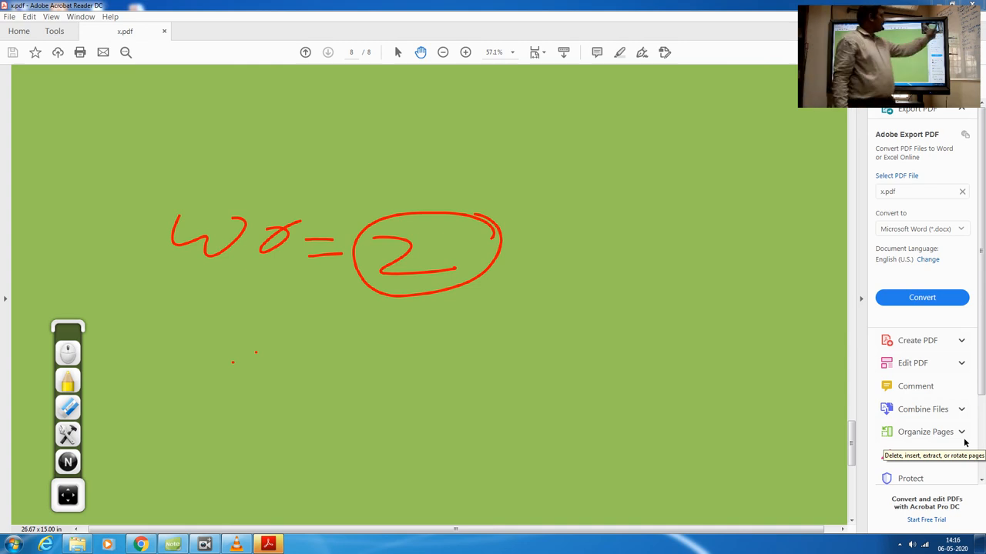